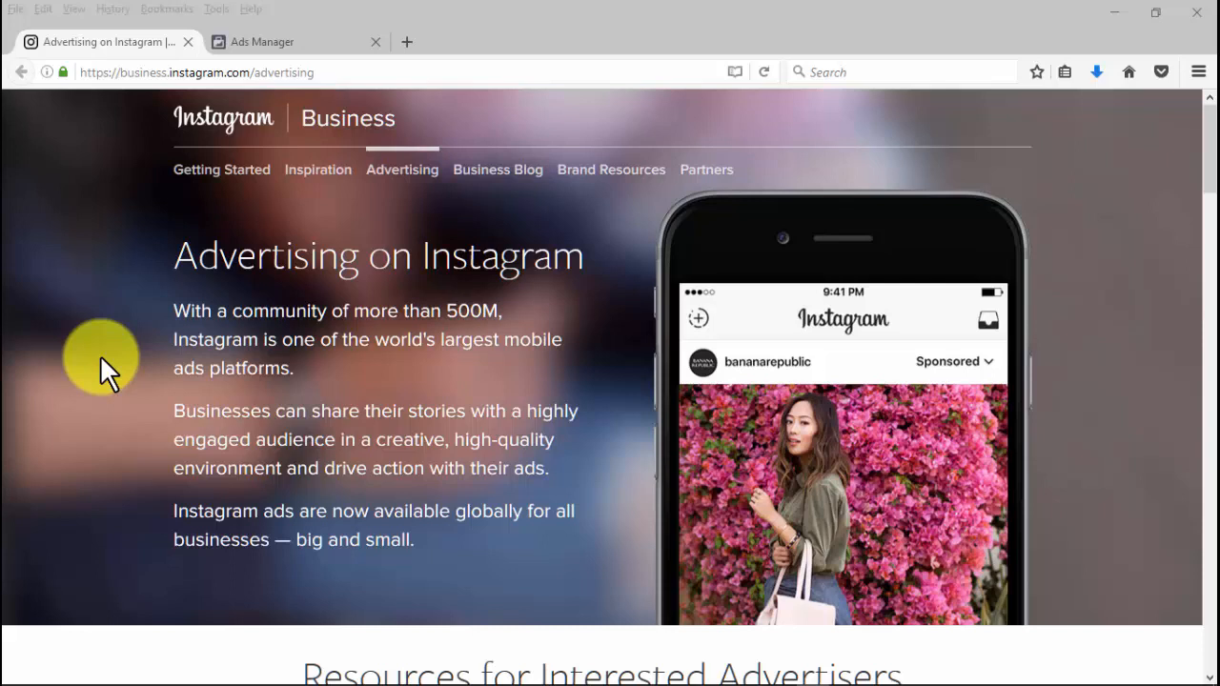
Step: Scroll down past Resources for Interested Advertisers to reveal the Photo, Video and Carousel ad formats
{"action": "scroll", "scroll_direction": "down", "scroll_amount": 3}
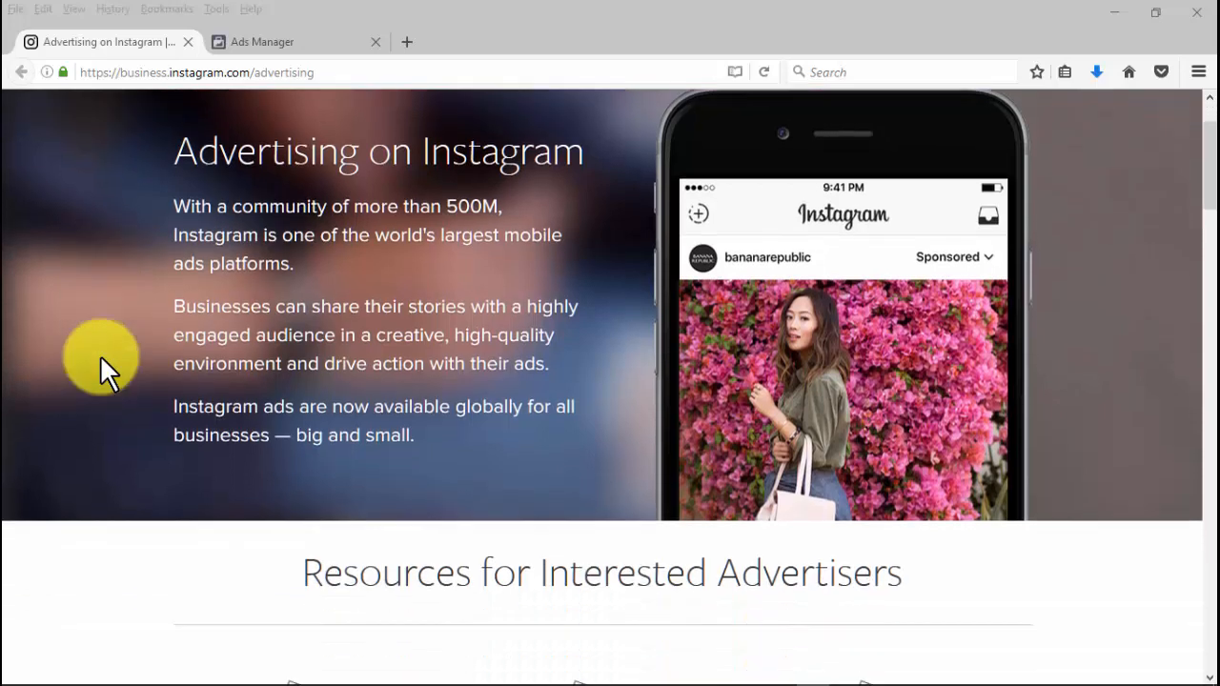
{"action": "scroll", "scroll_direction": "down", "scroll_amount": 3}
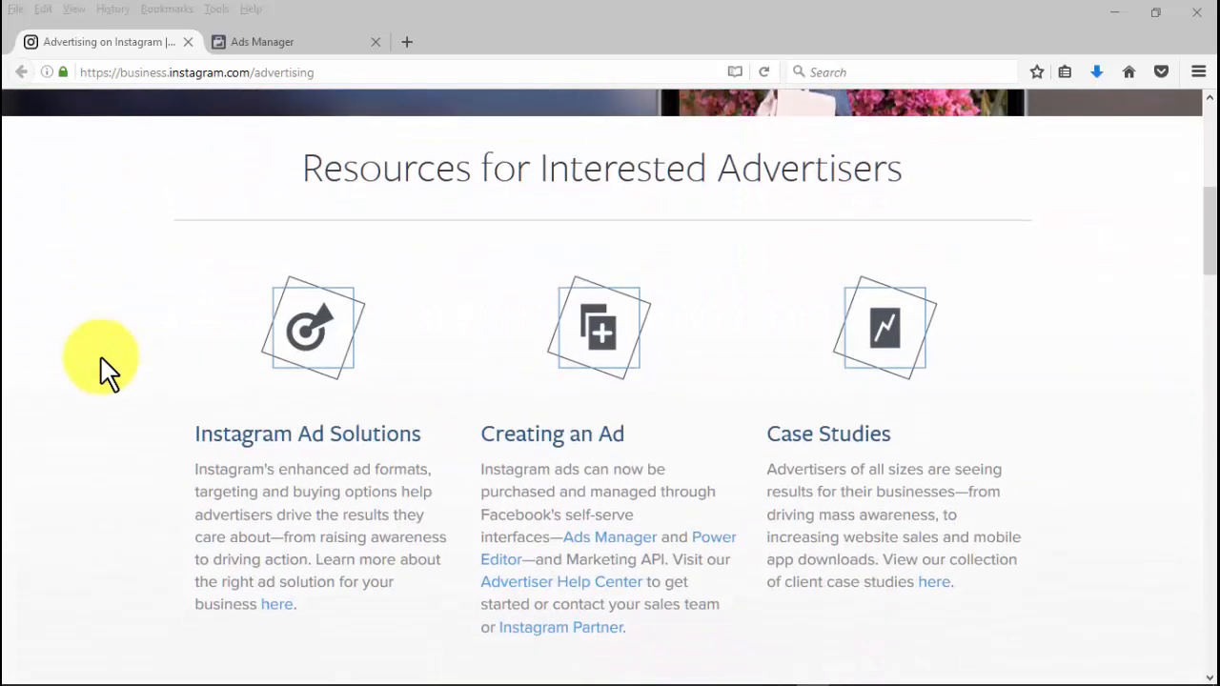
{"action": "scroll", "scroll_direction": "down", "scroll_amount": 3}
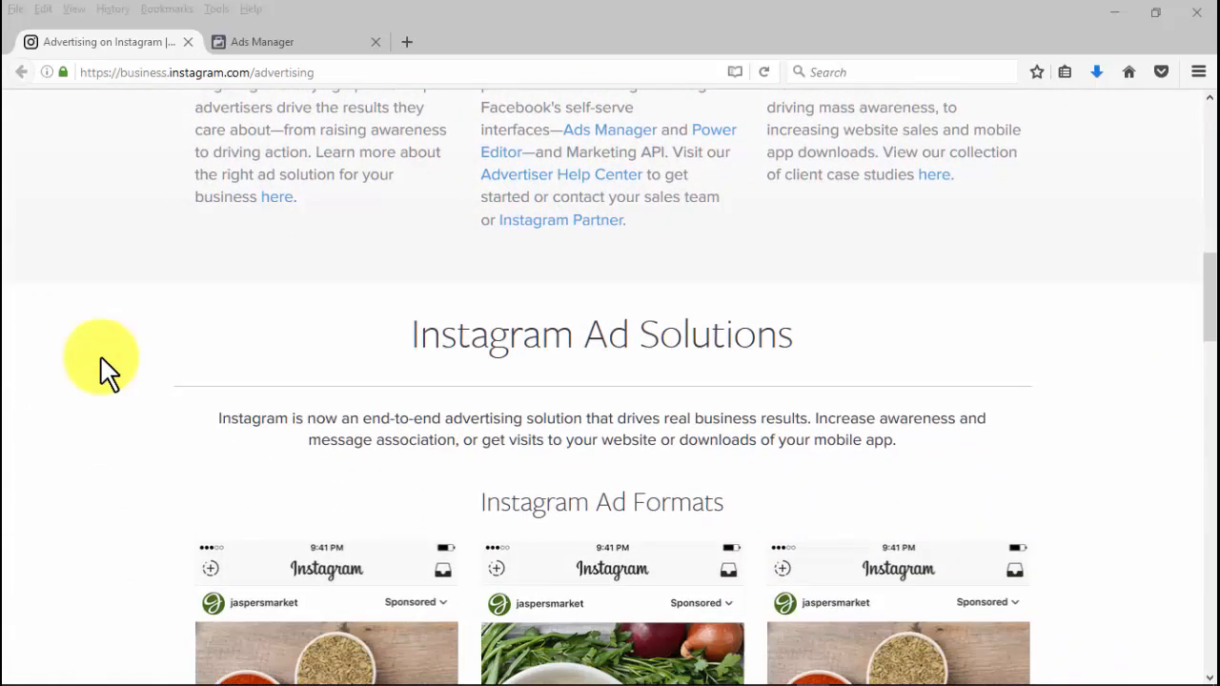
{"action": "scroll", "scroll_direction": "down", "scroll_amount": 3}
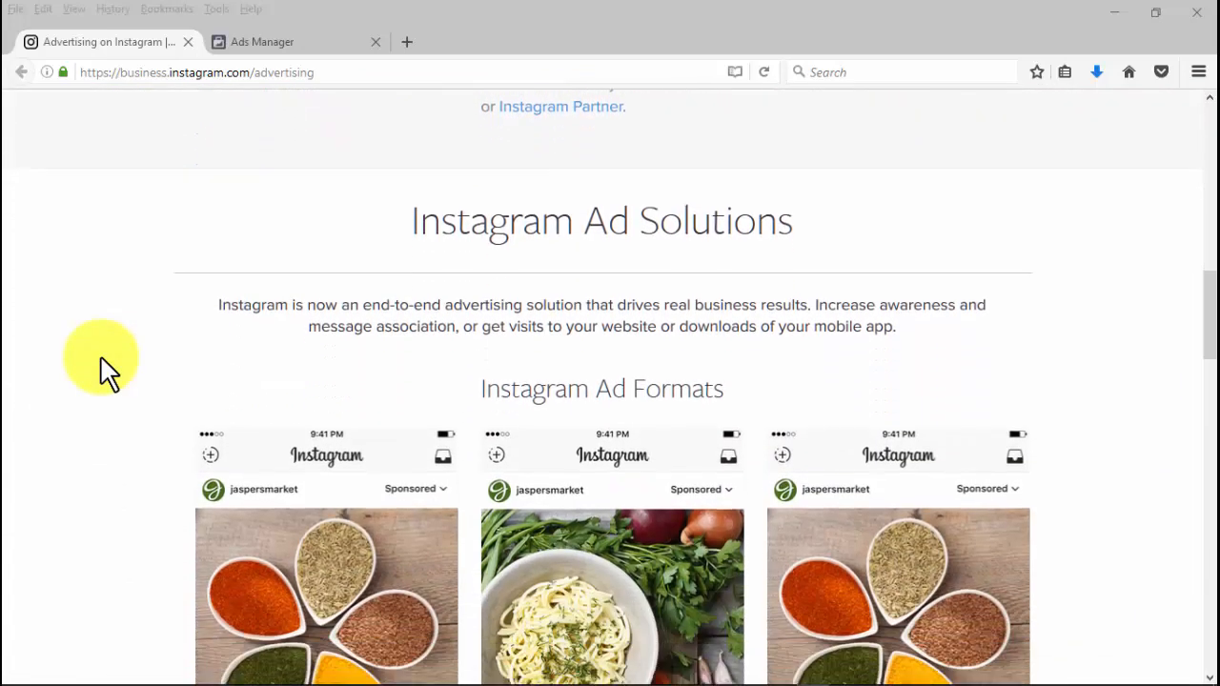
{"action": "scroll", "scroll_direction": "down", "scroll_amount": 3}
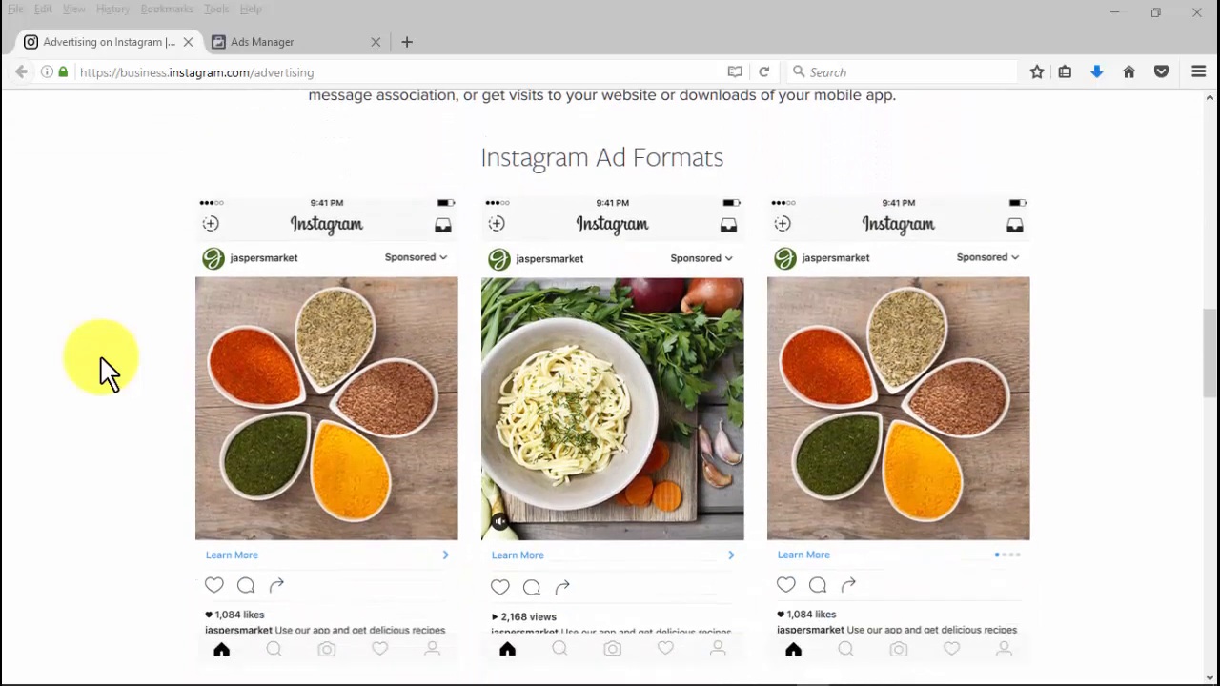
{"action": "scroll", "scroll_direction": "down", "scroll_amount": 3}
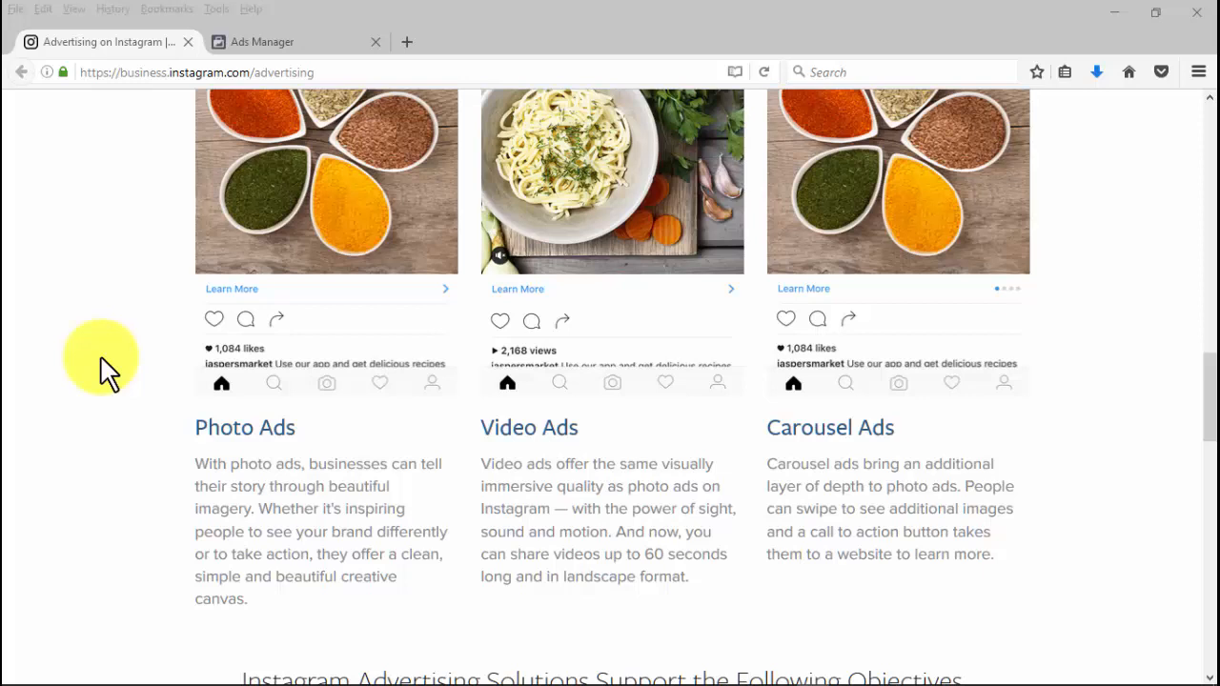
{"action": "left_click", "coordinate": [263, 42]}
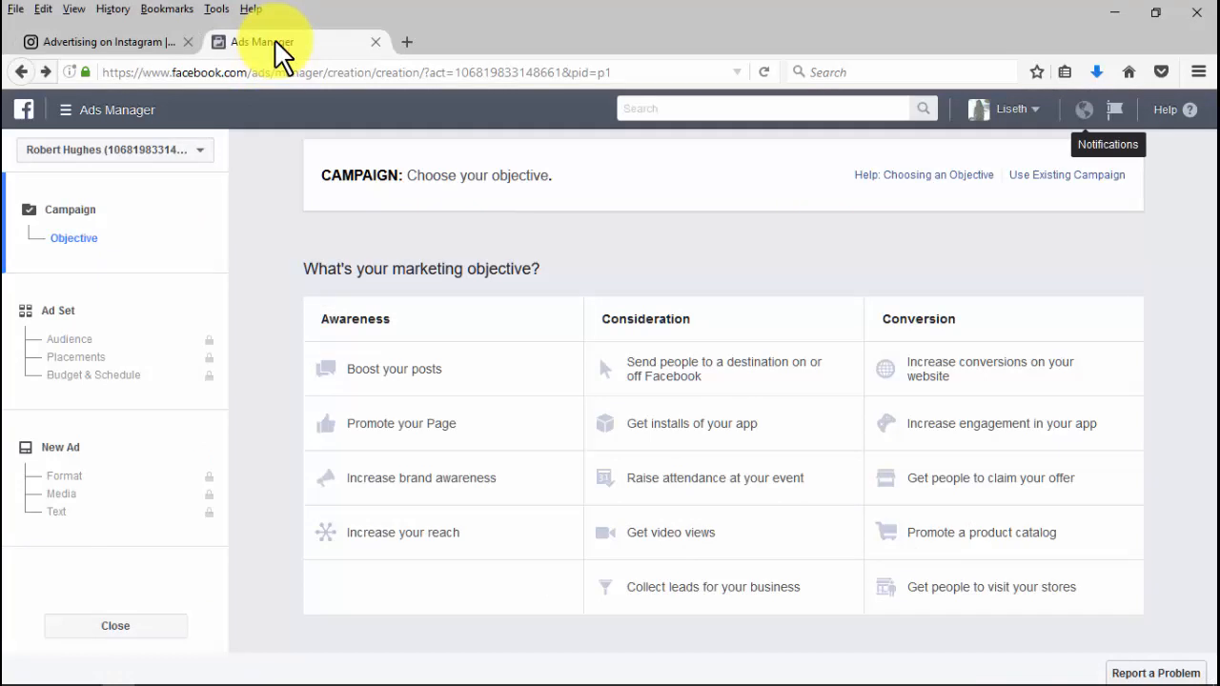
{"action": "mouse_move", "coordinate": [265, 175]}
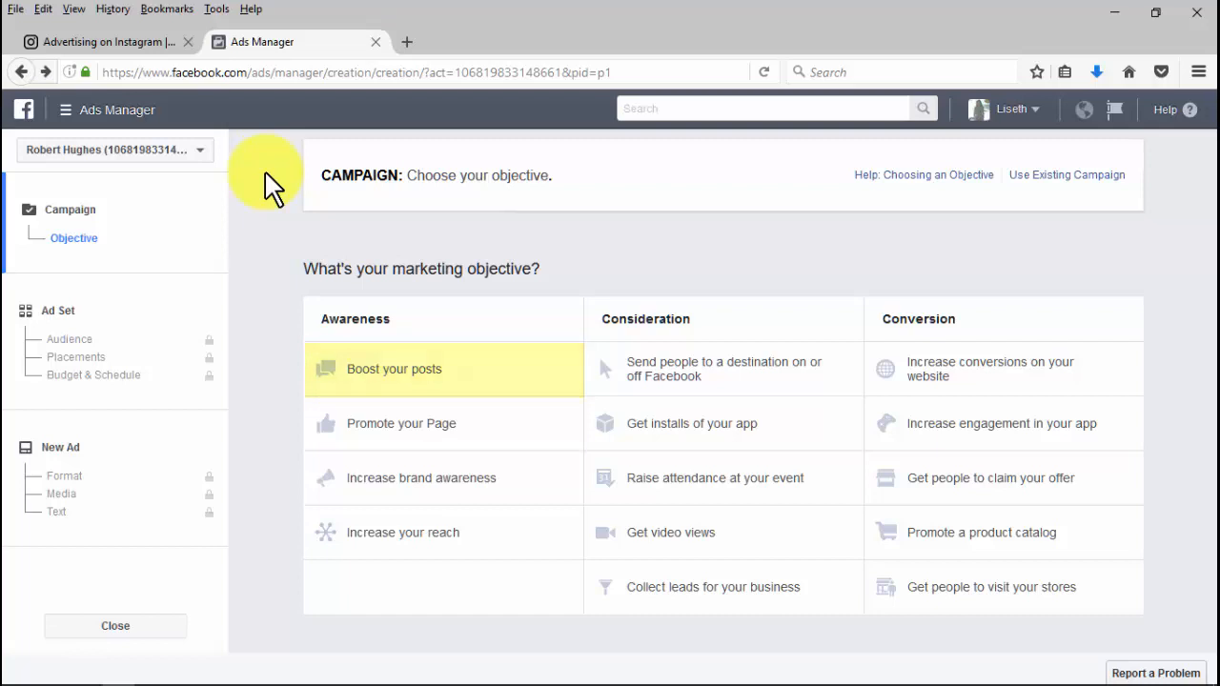
{"action": "left_click", "coordinate": [419, 477]}
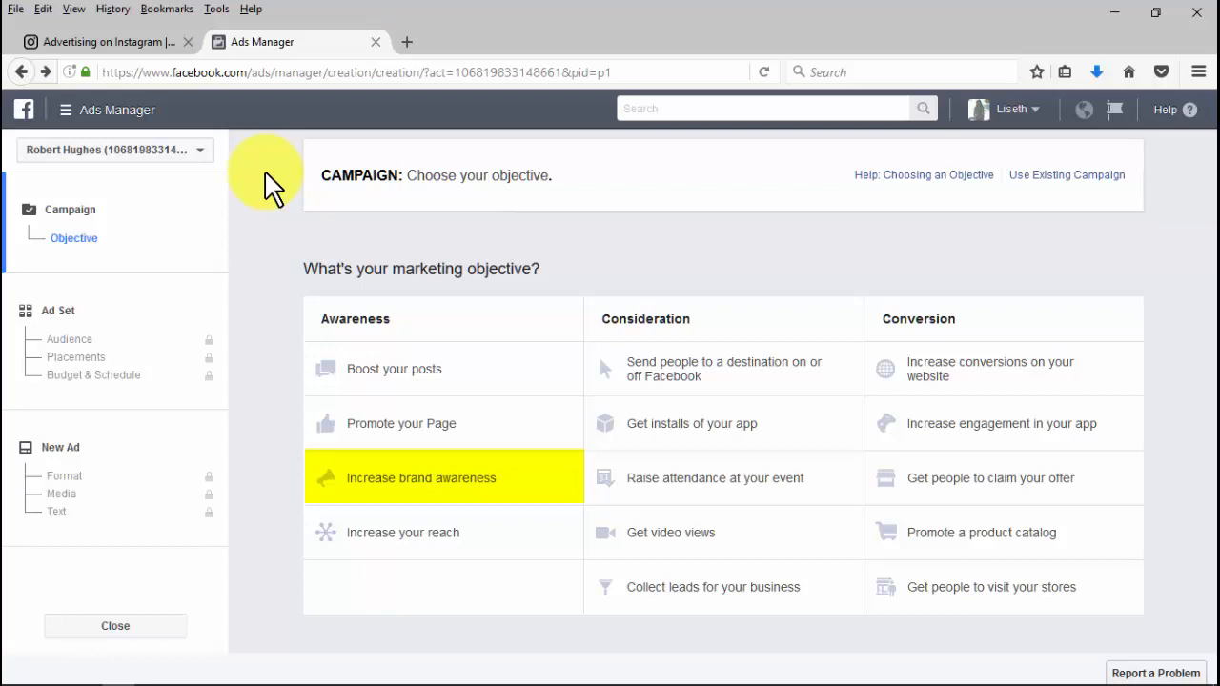
{"action": "mouse_move", "coordinate": [402, 532]}
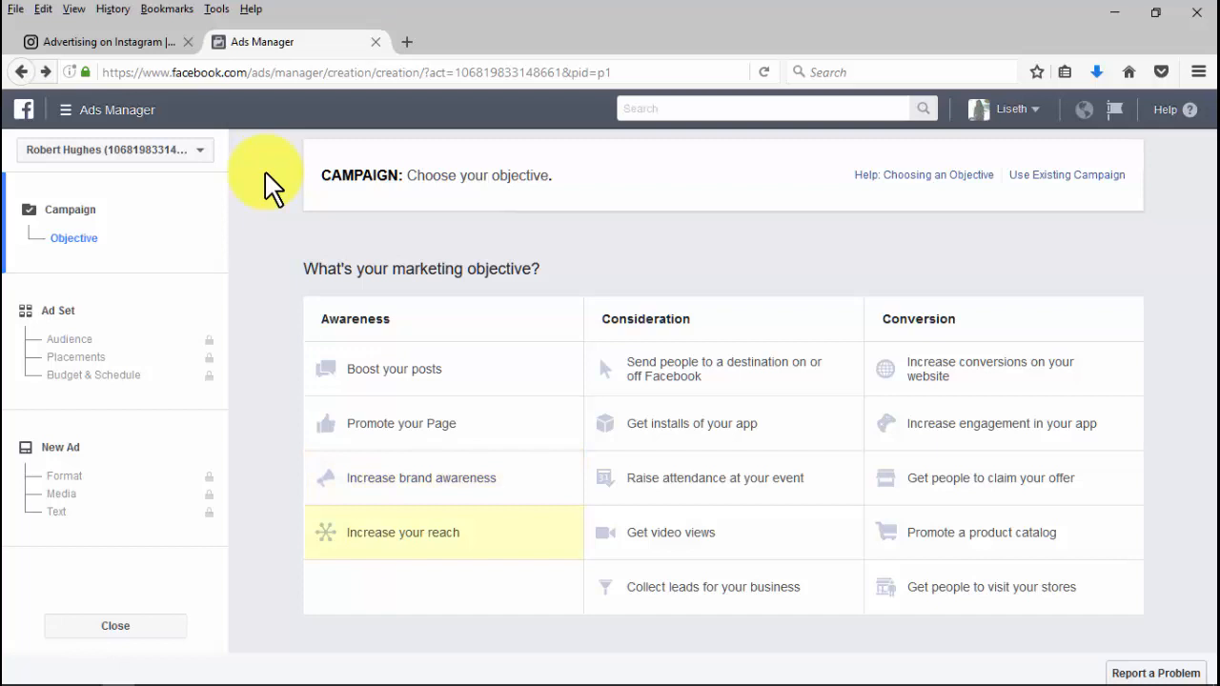
{"action": "left_click", "coordinate": [402, 532]}
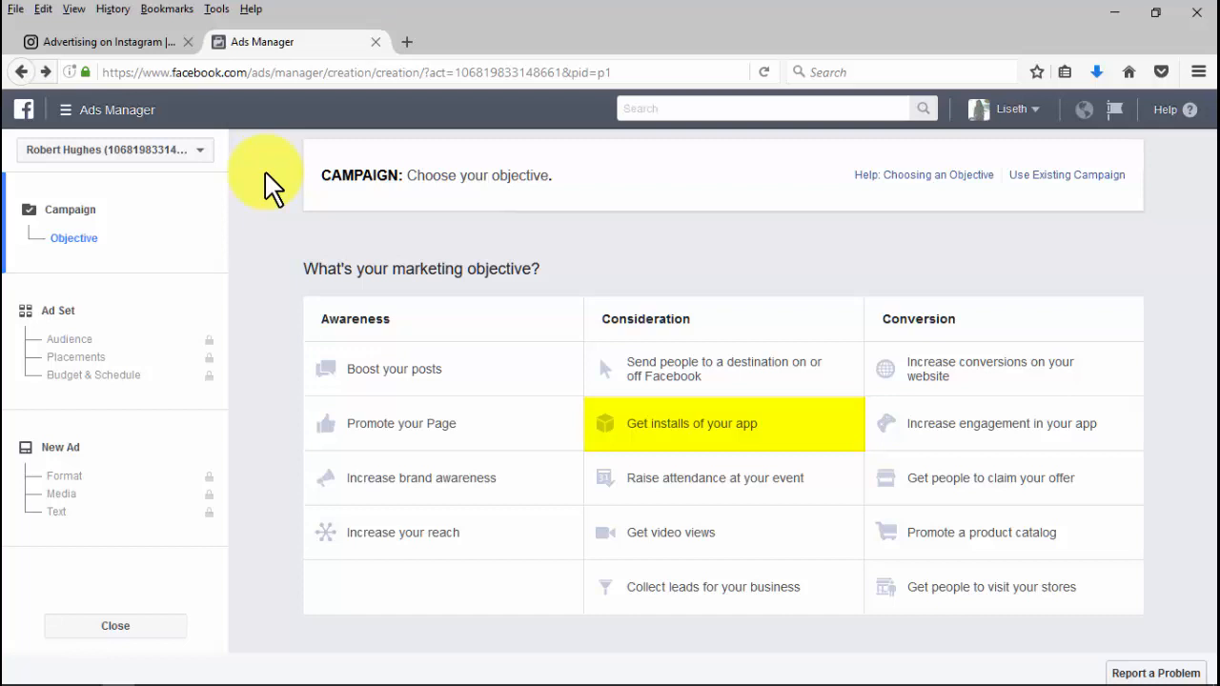
{"action": "mouse_move", "coordinate": [671, 532]}
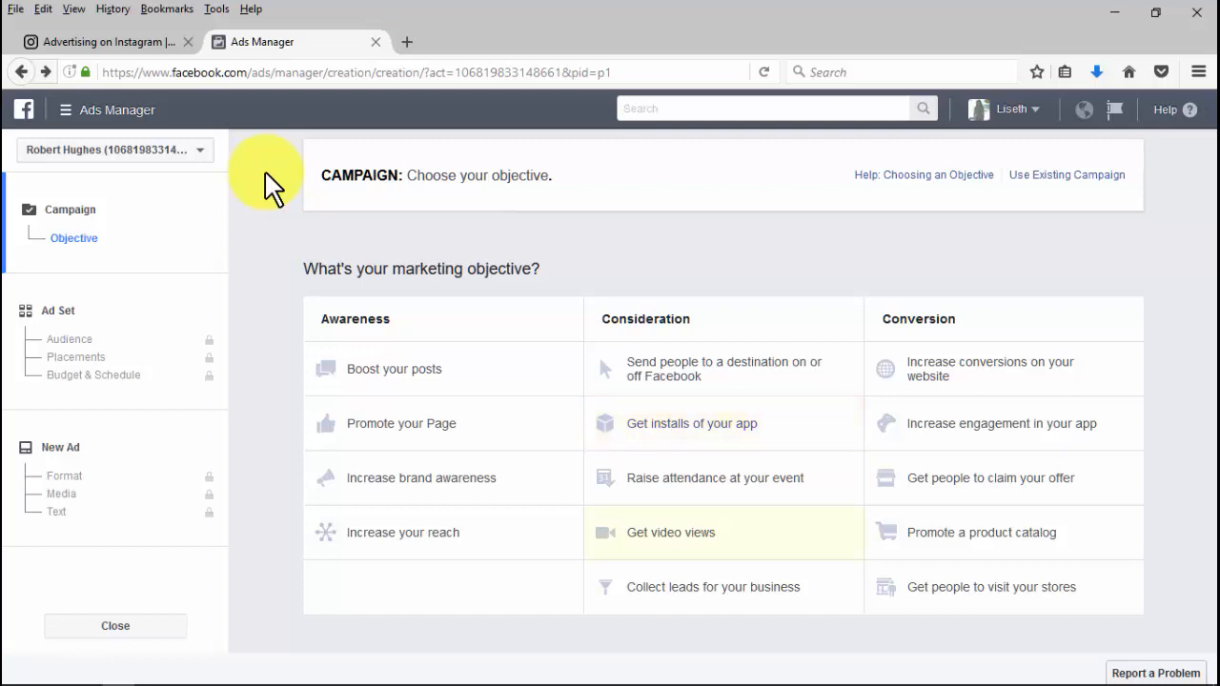
{"action": "left_click", "coordinate": [671, 532]}
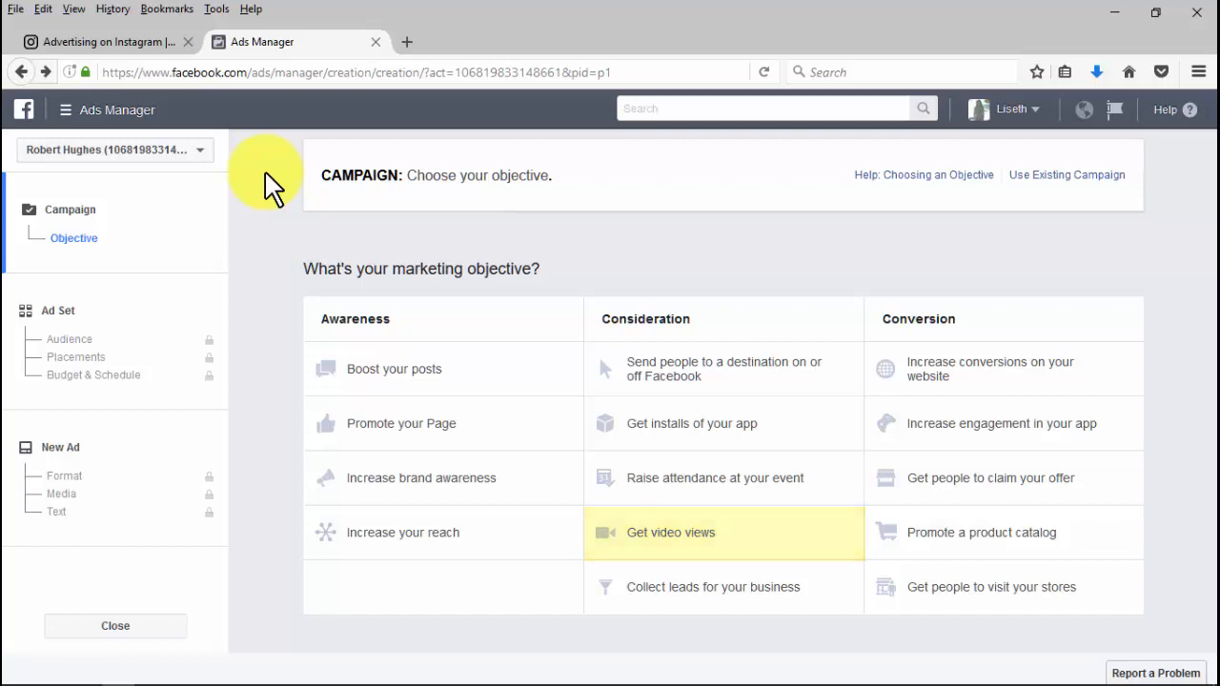
{"action": "mouse_move", "coordinate": [989, 370]}
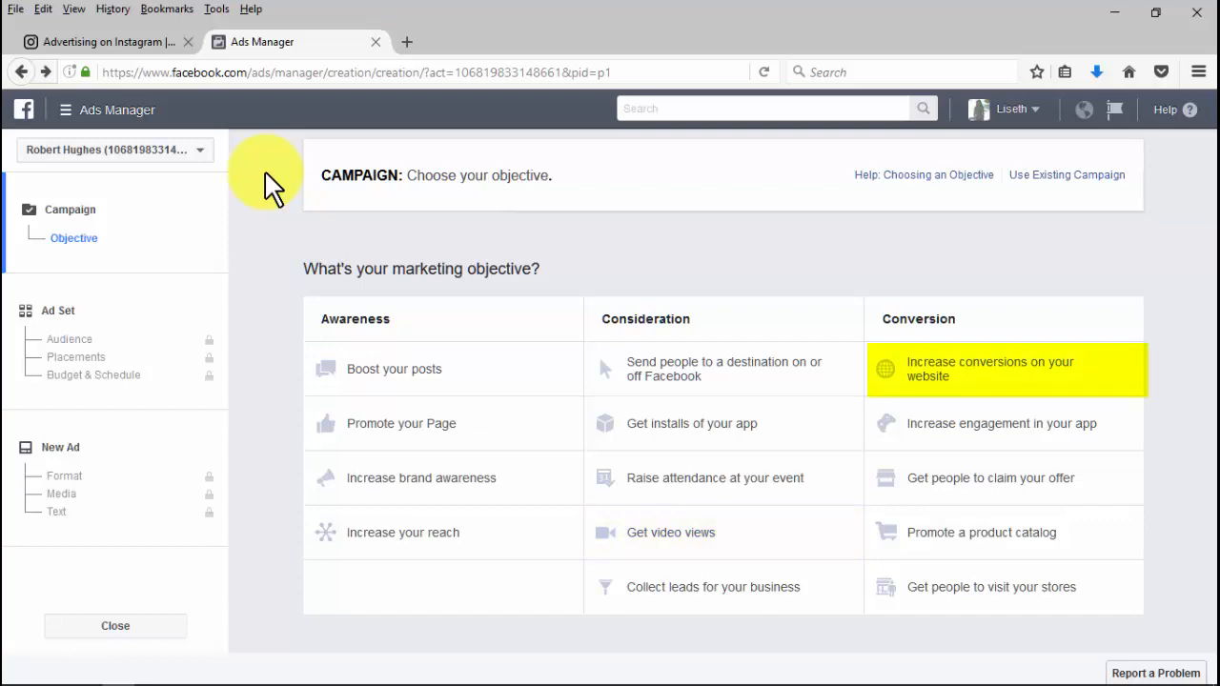